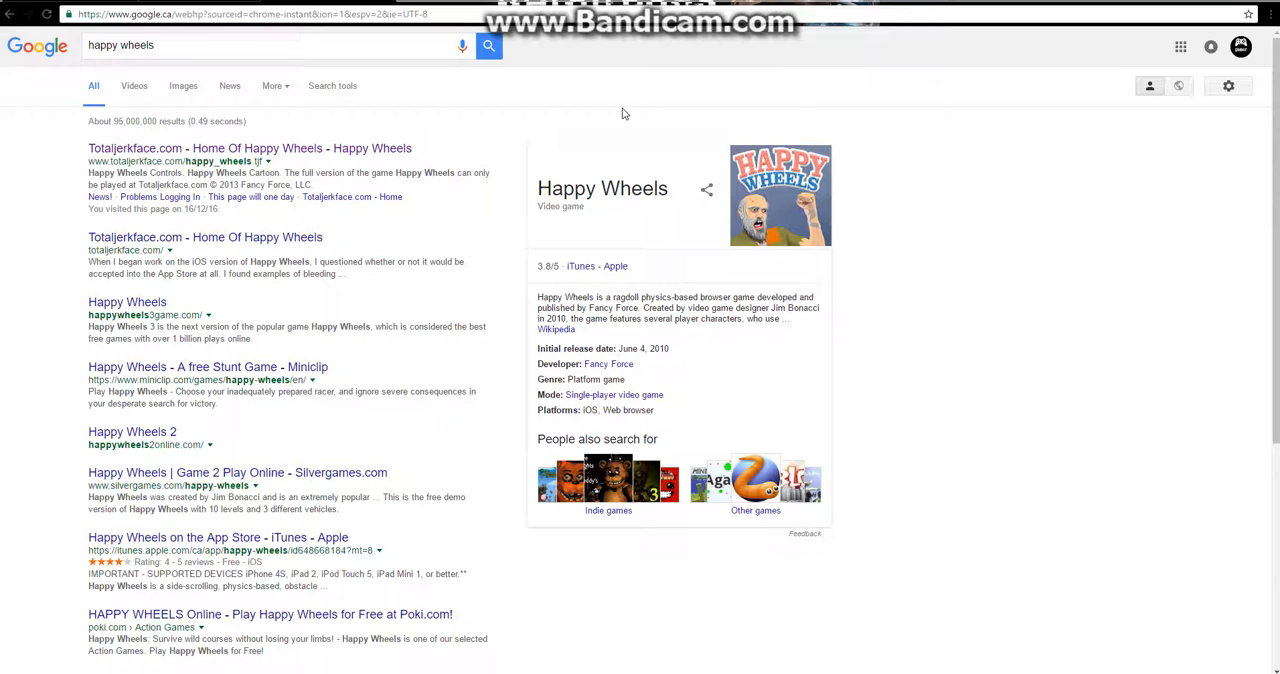
mouse_move(2, 346)
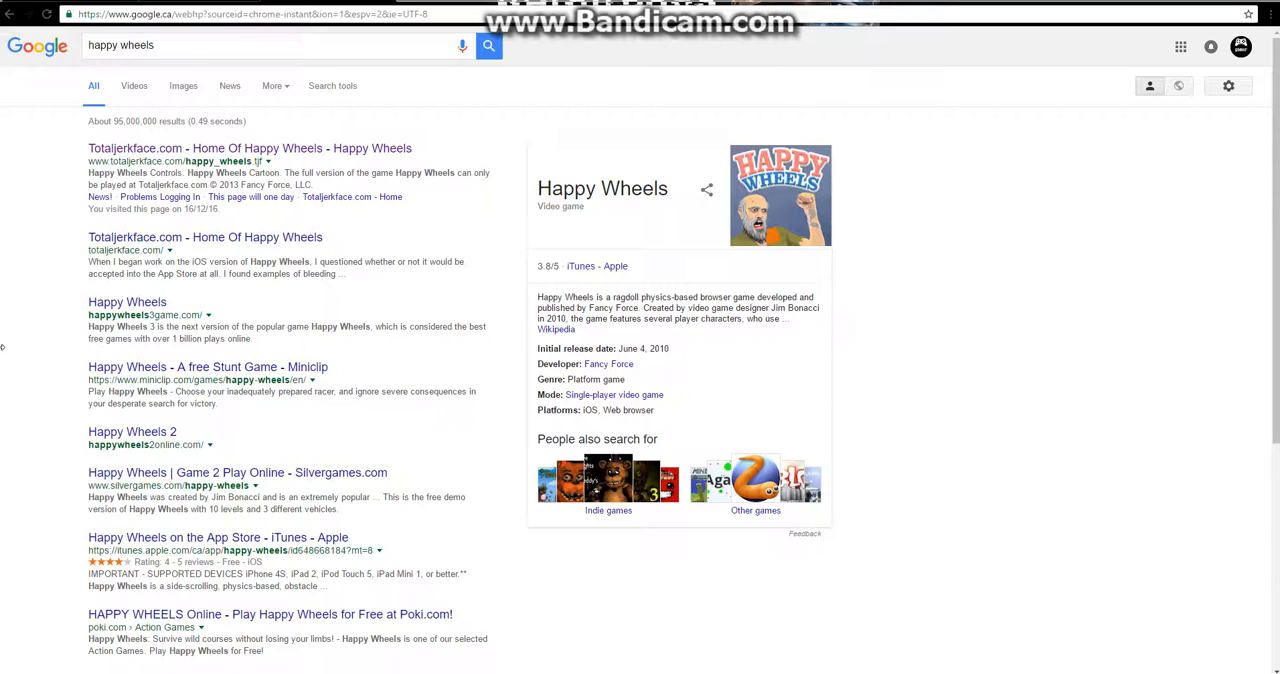
mouse_move(908, 496)
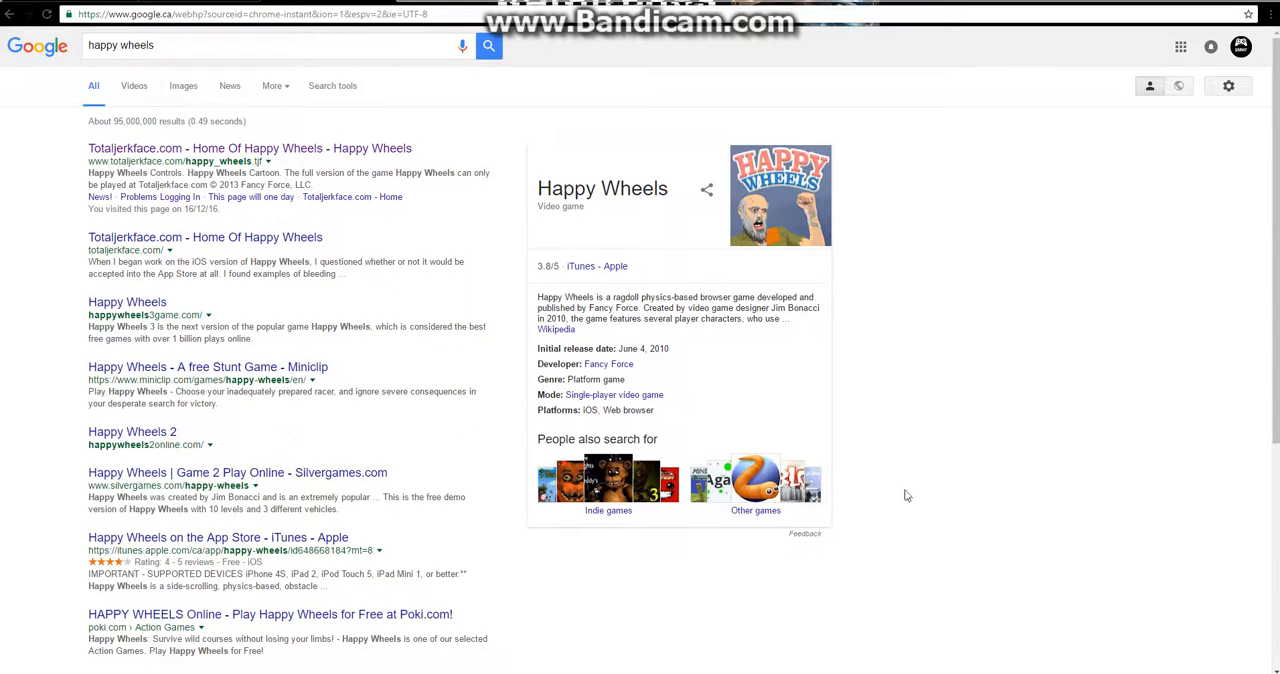
mouse_move(336, 232)
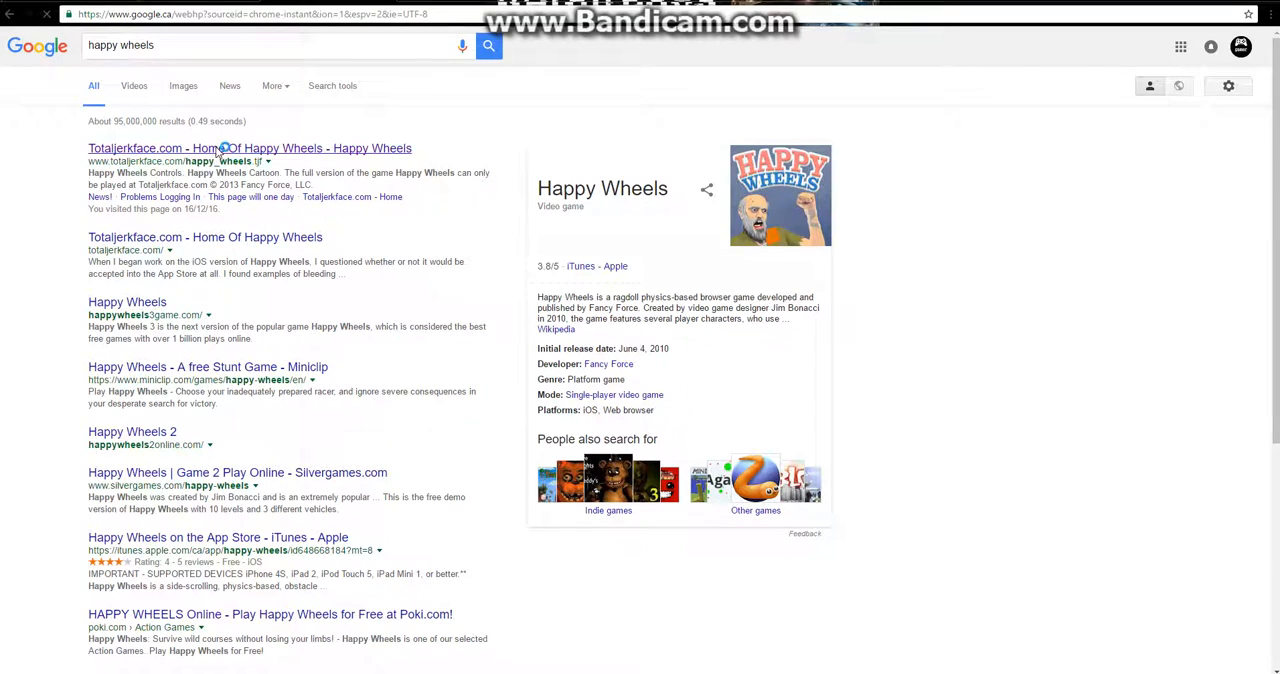
Step: Load Happy Wheels from the Totaljerkface.com result and skip the pre-roll ad to reach the menu
left_click(248, 148)
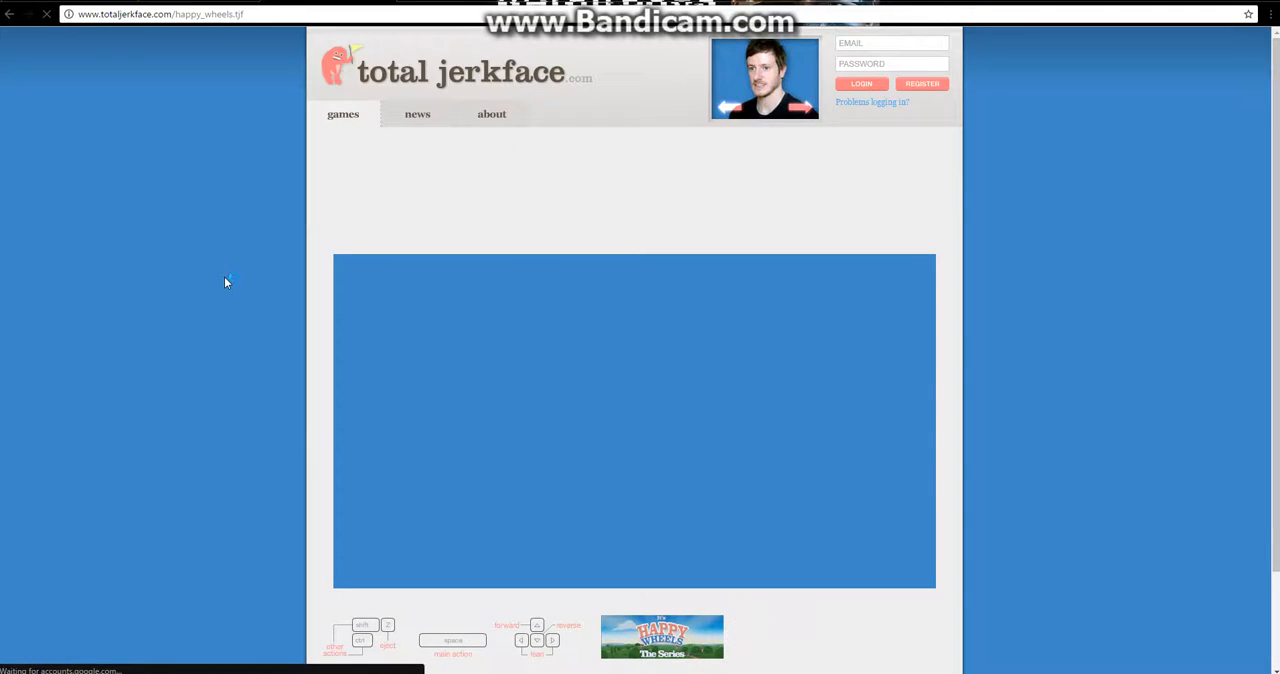
scroll("down", 3)
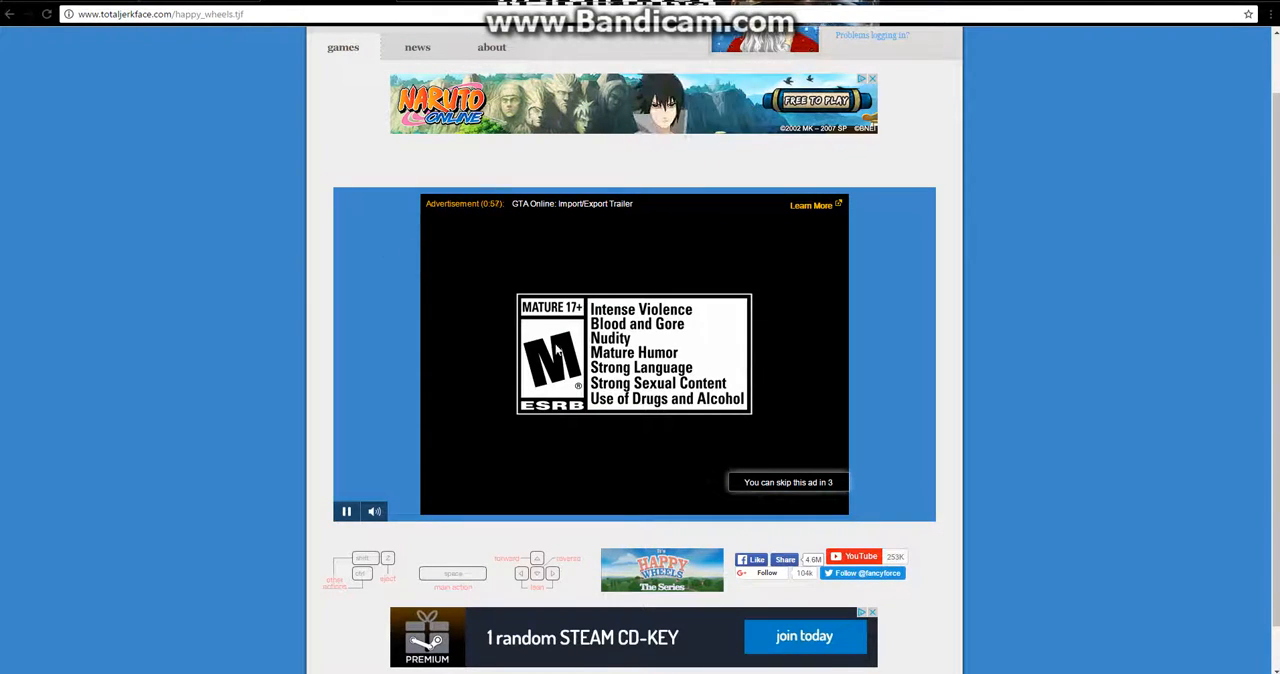
mouse_move(820, 482)
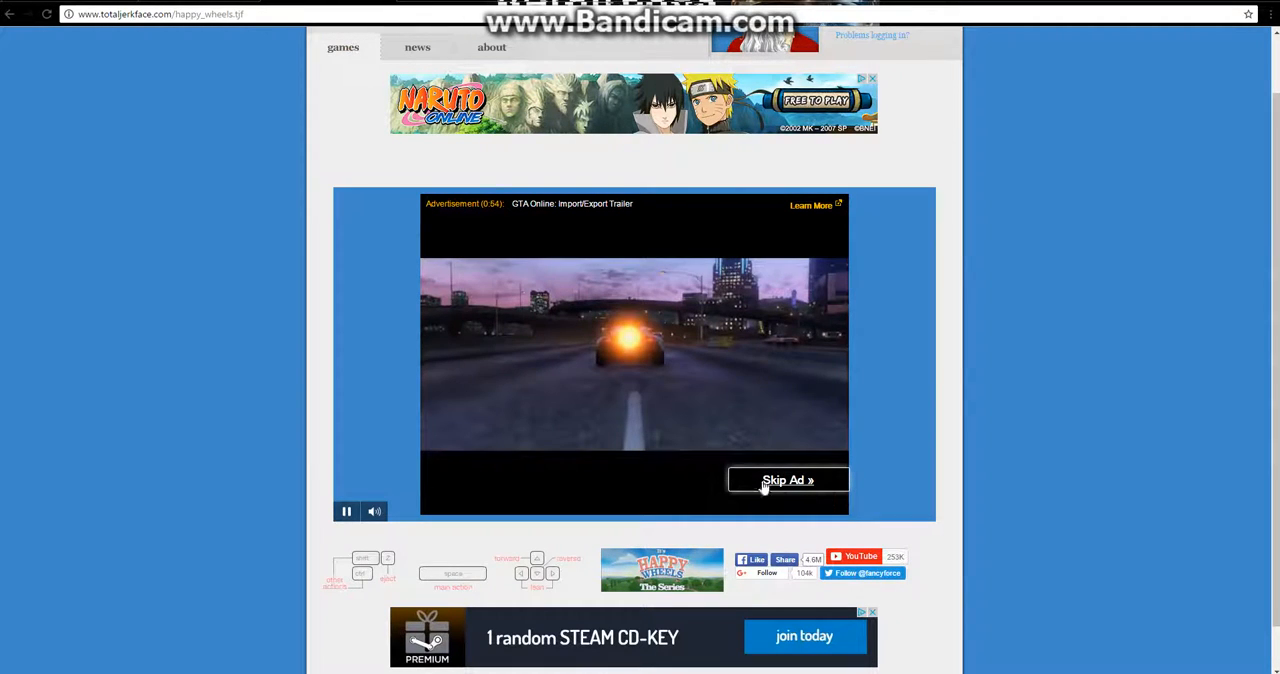
mouse_move(112, 284)
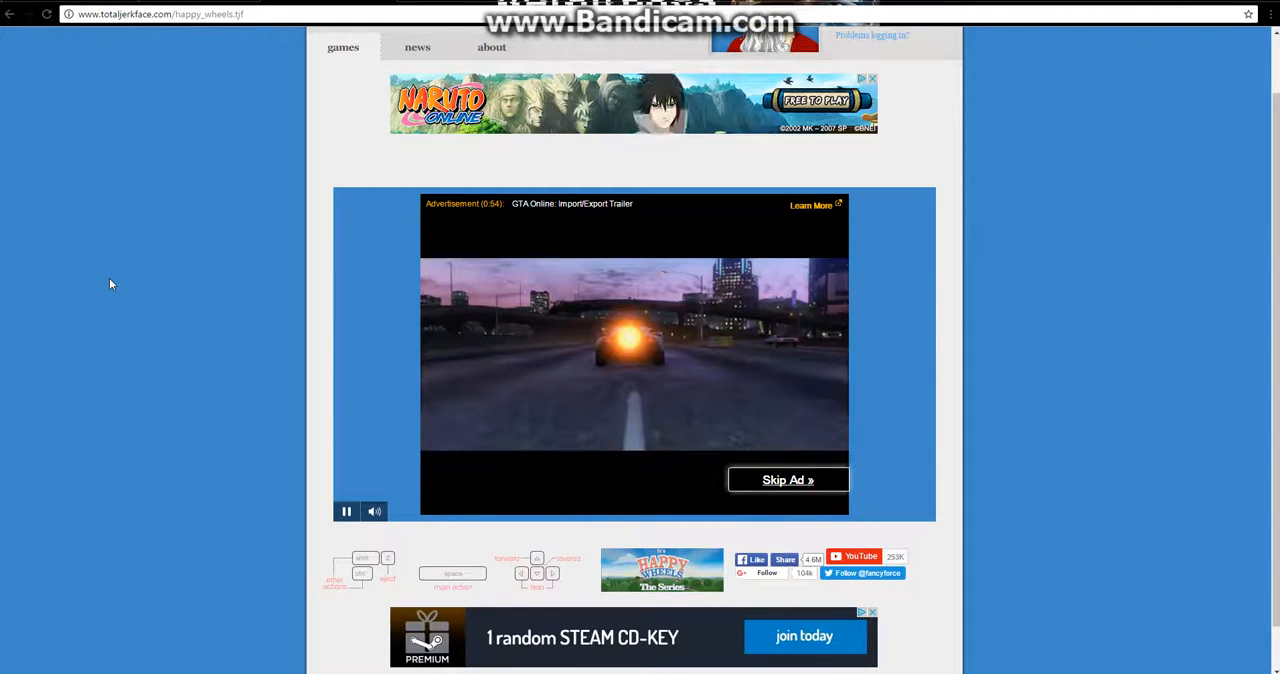
left_click(788, 480)
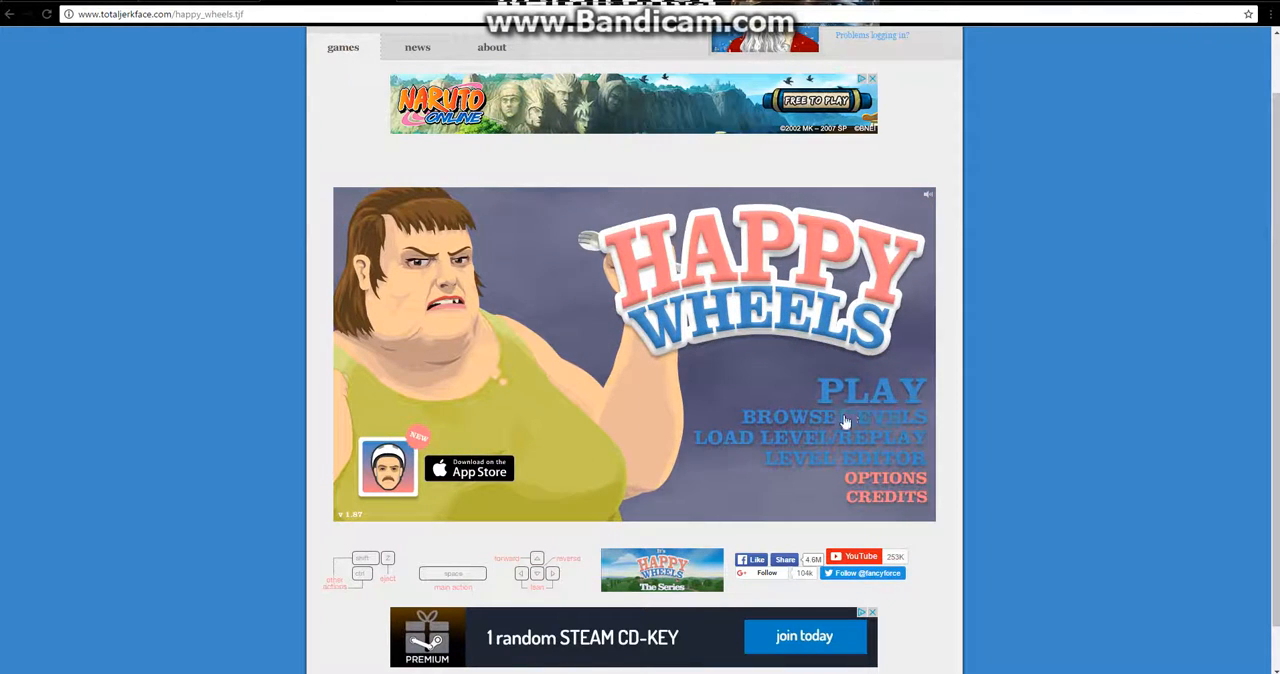
Step: Search the user-submitted levels by name for 'christmas' via Browse Levels
left_click(828, 416)
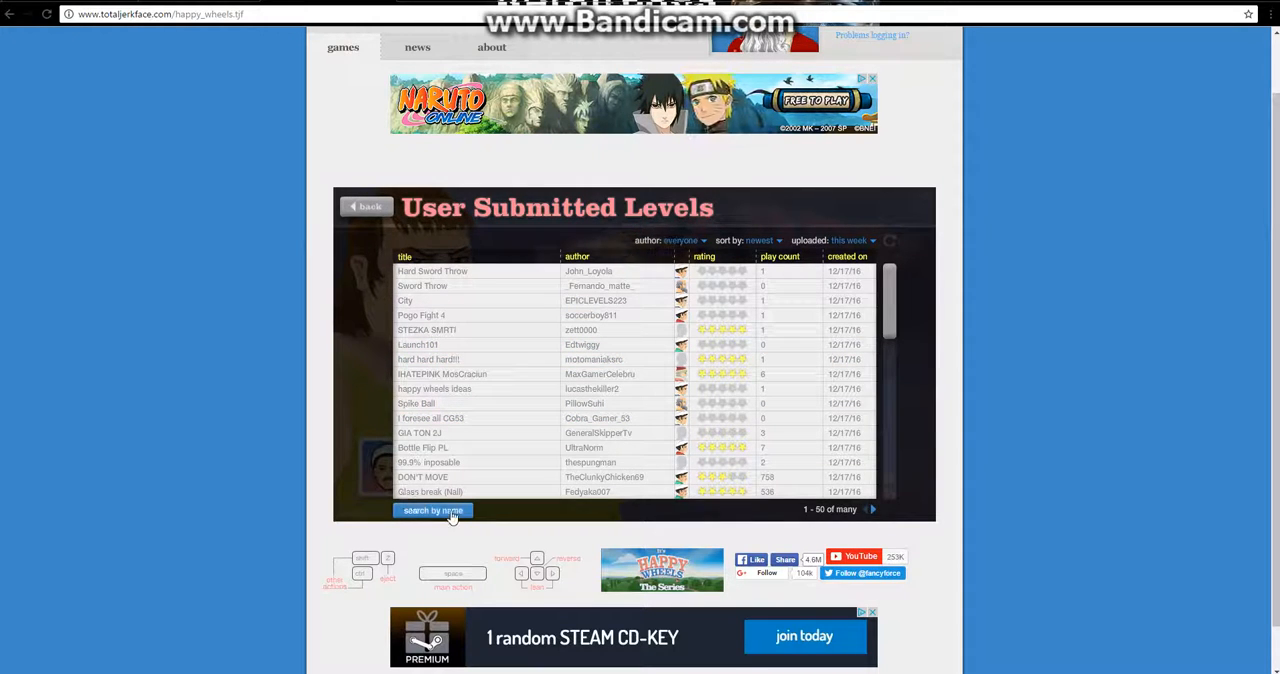
left_click(432, 510)
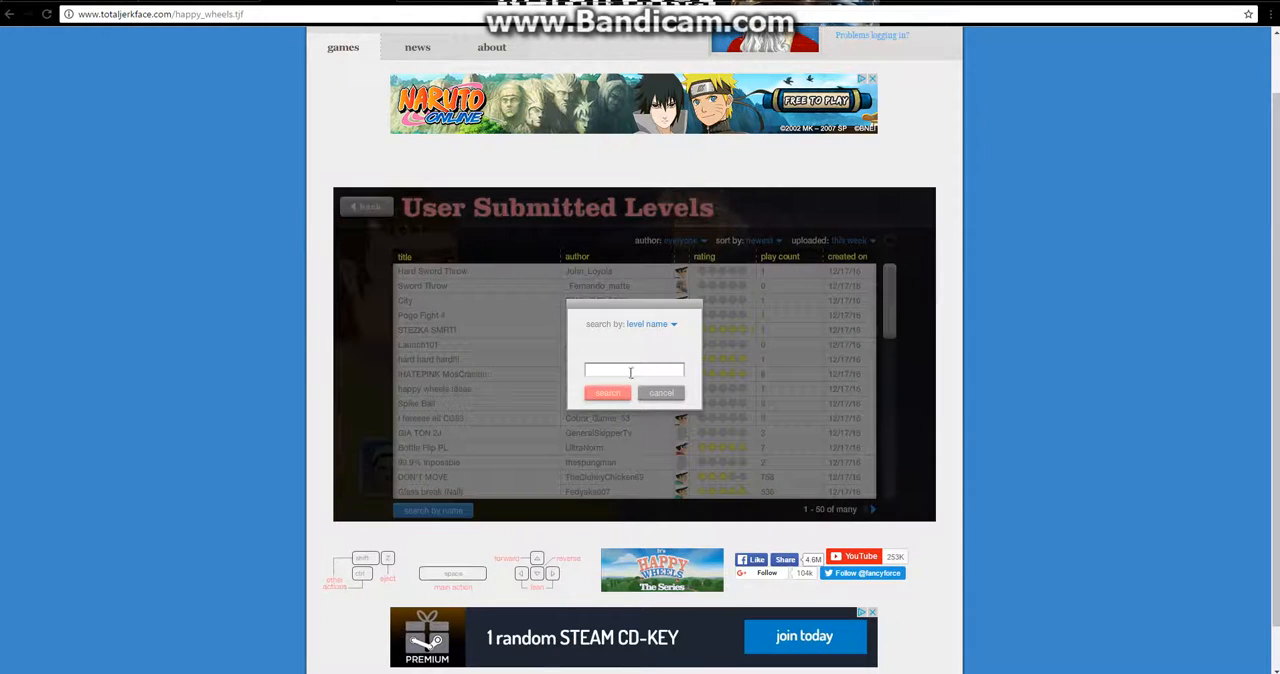
type("ch")
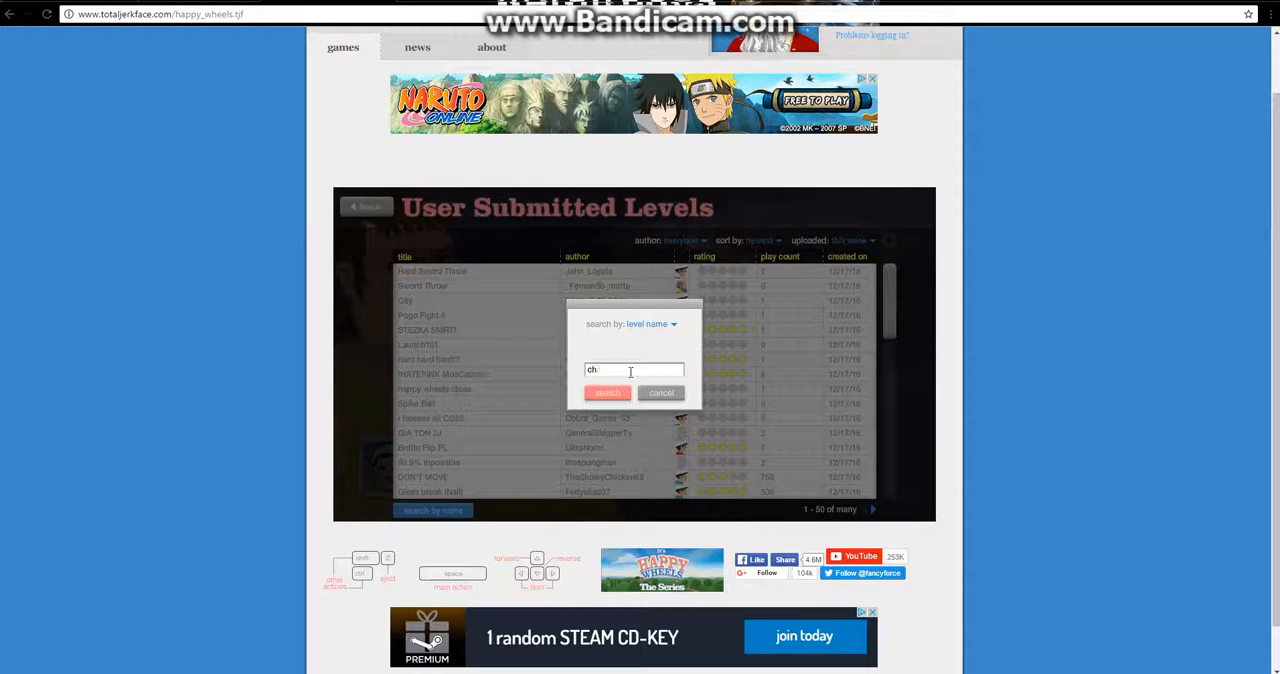
type("ristmas")
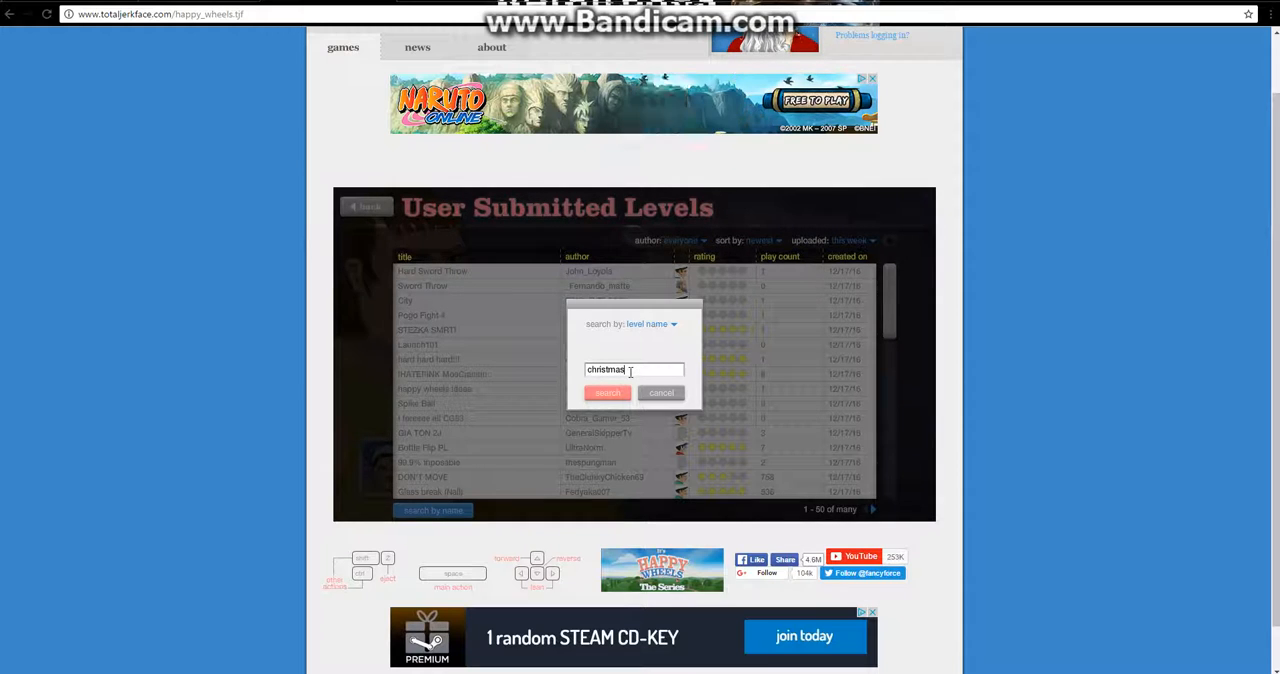
left_click(608, 392)
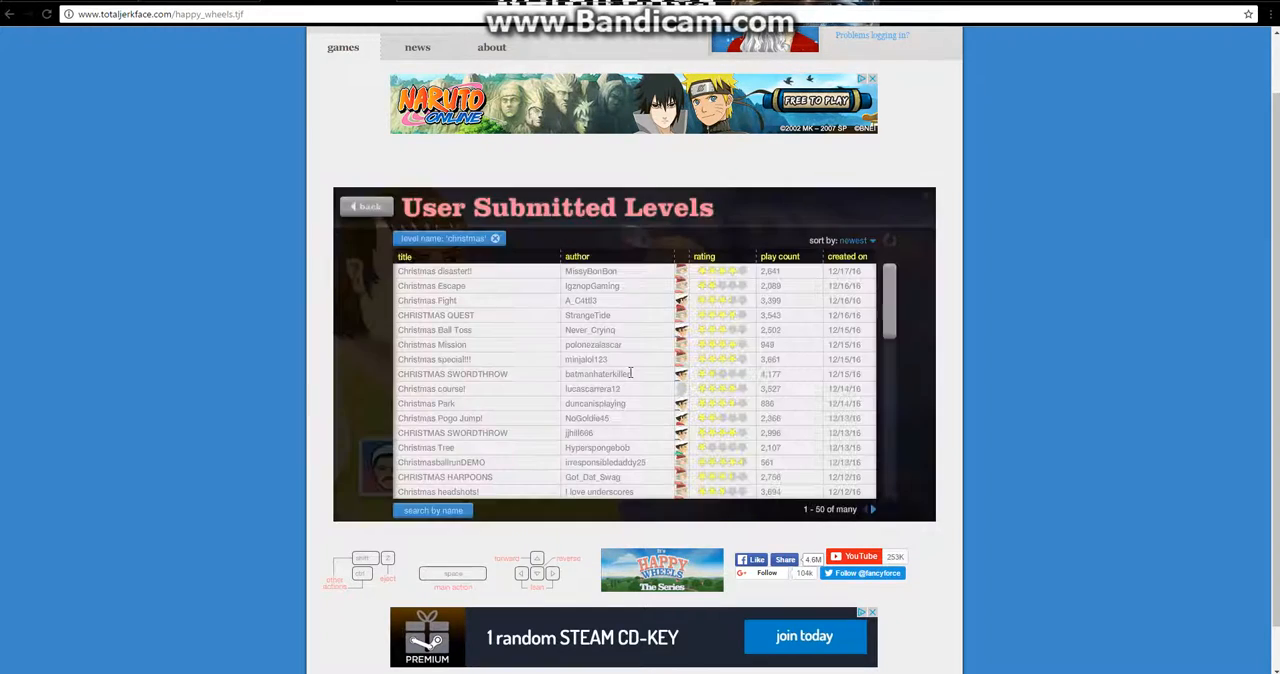
mouse_move(480, 300)
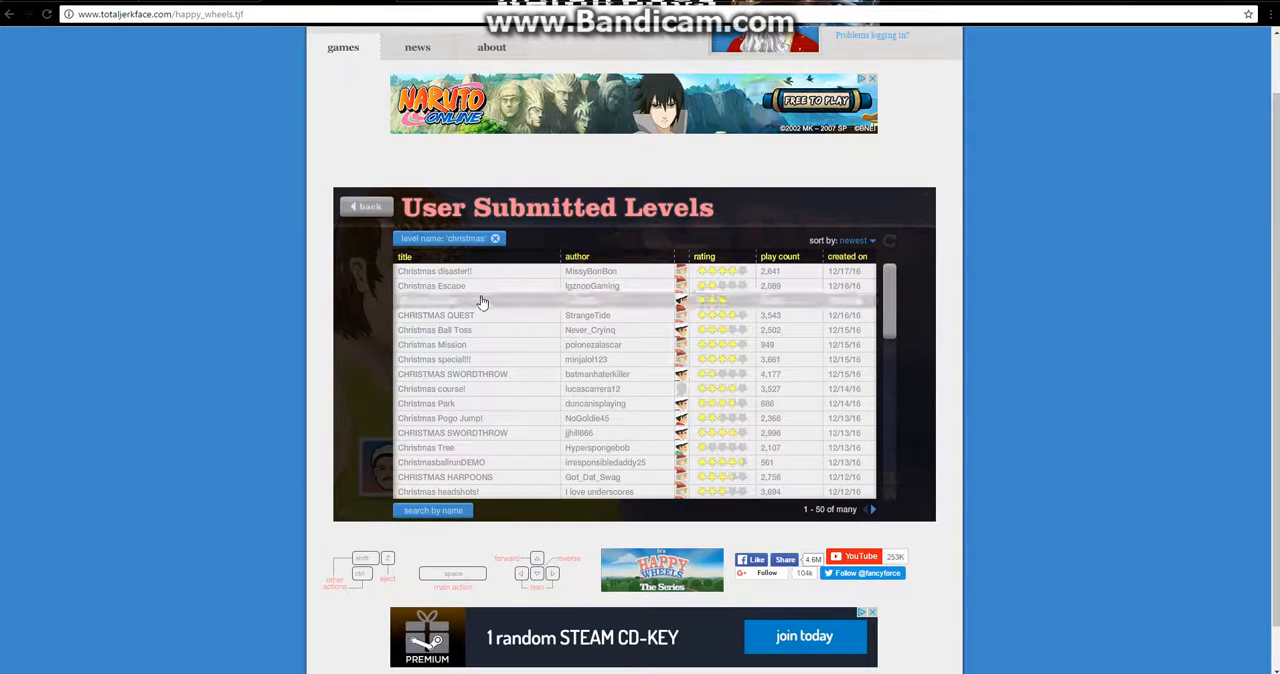
Step: Play a Christmas level from the search results, restarting it once
left_click(432, 284)
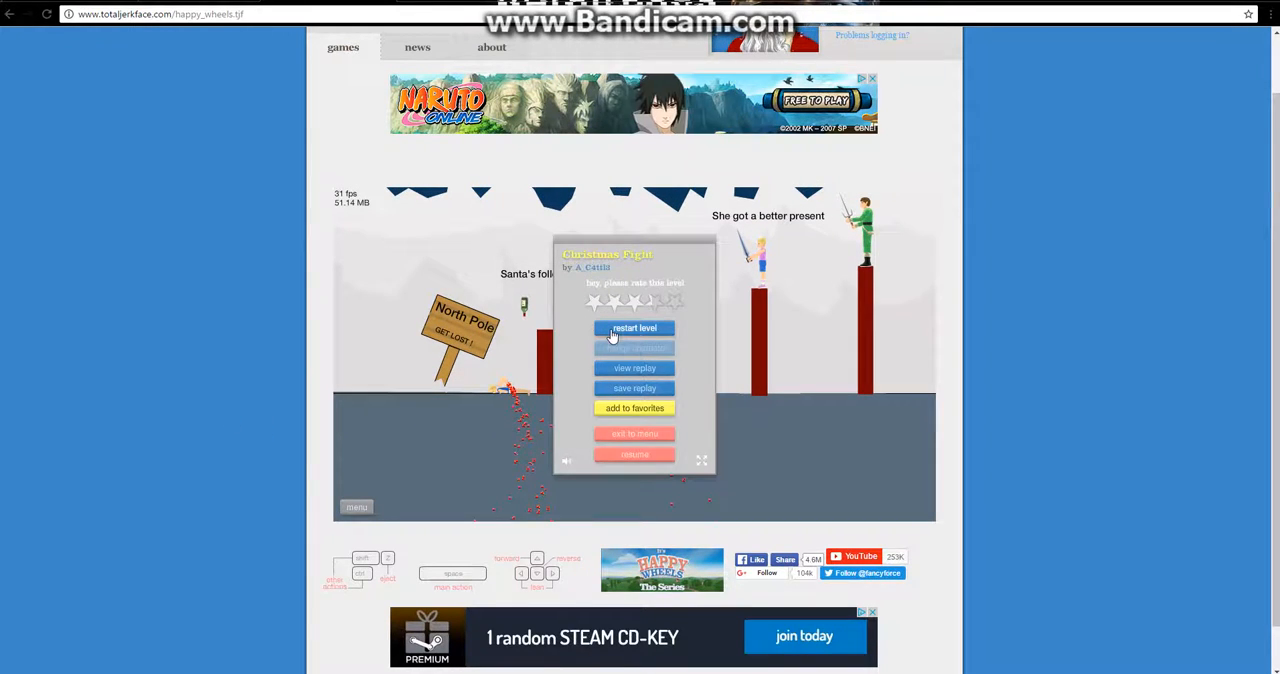
left_click(634, 328)
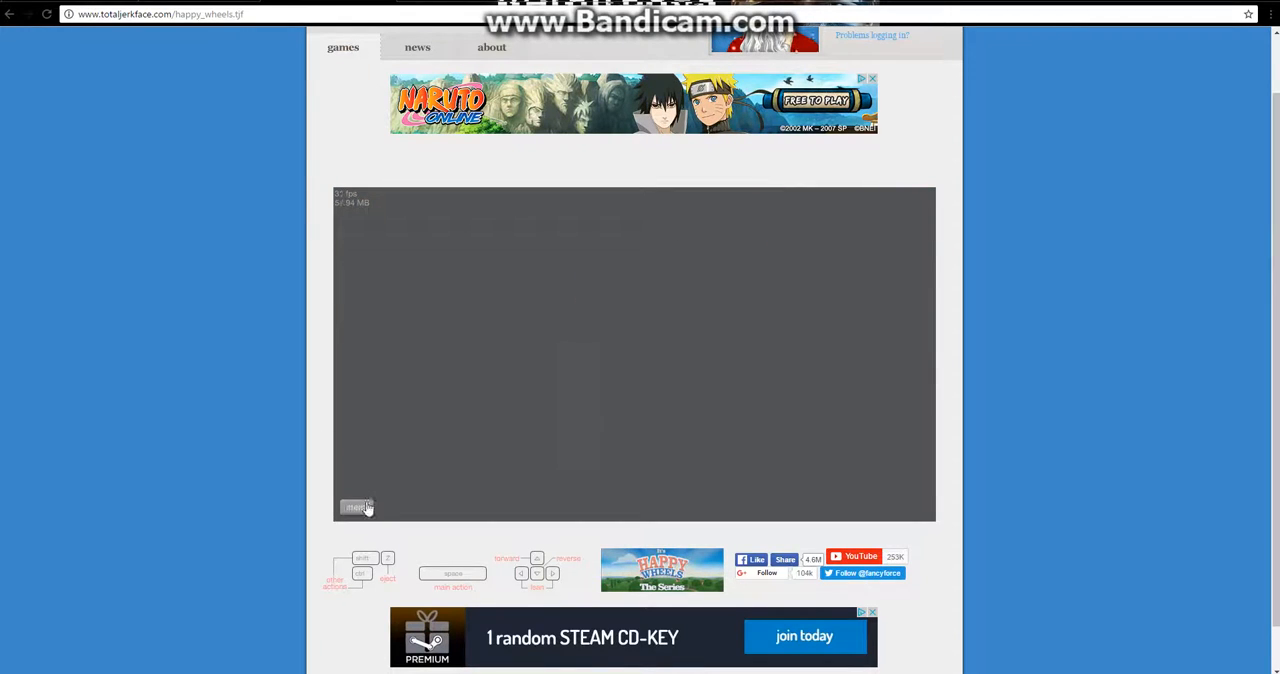
Step: Play the CHRISTMAS SWORDTHROW level, then head back to the user level list via Main Menu
left_click(356, 508)
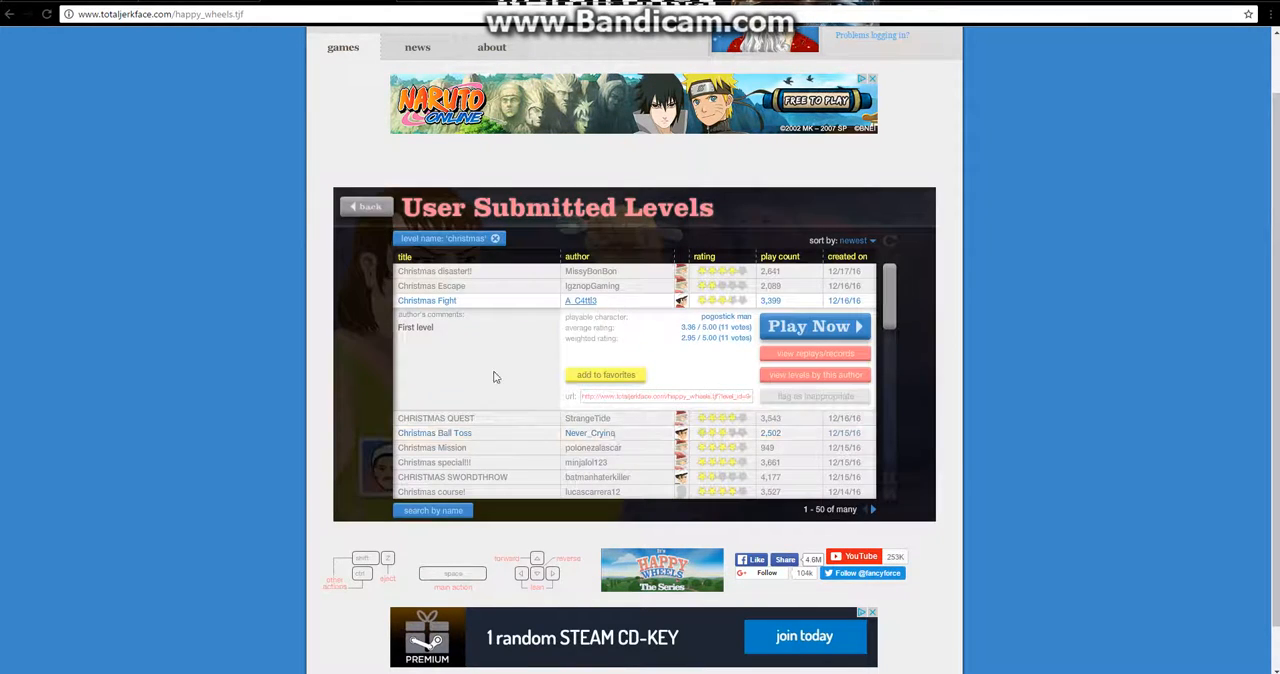
scroll("down", 3)
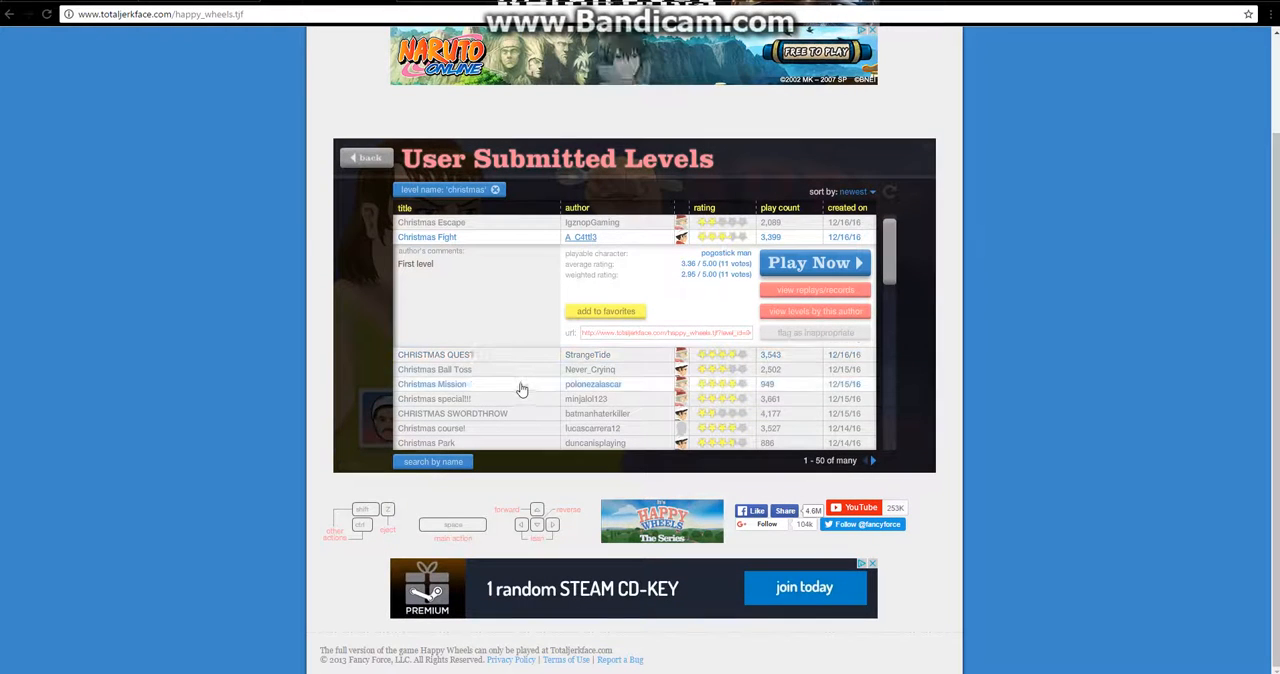
scroll("down", 3)
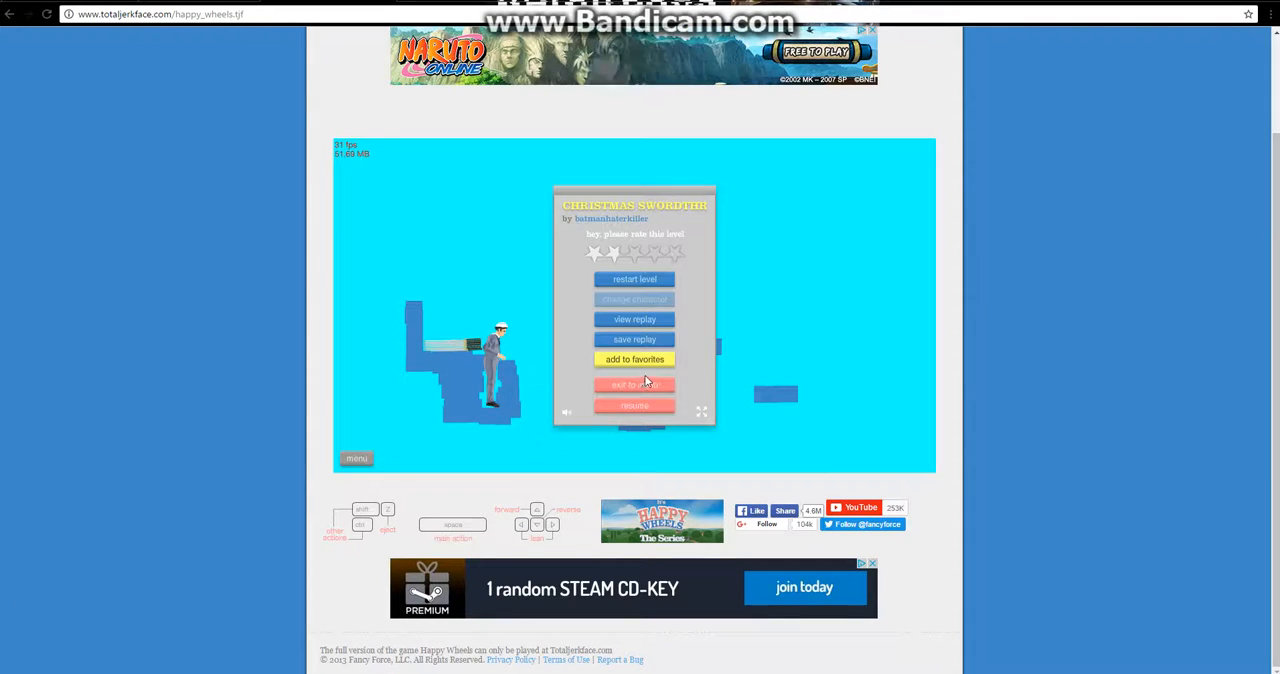
left_click(636, 384)
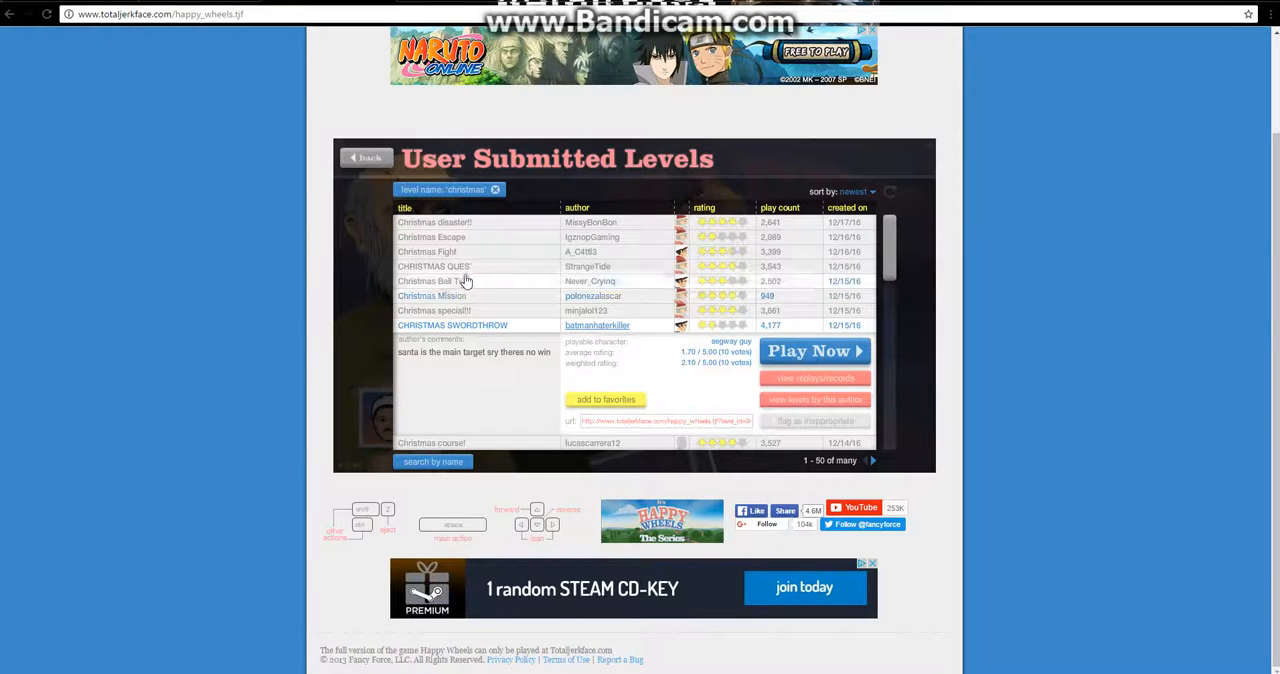
Step: Start Christmas Ball Toss and finish it with a 27.87-second Victory
left_click(814, 352)
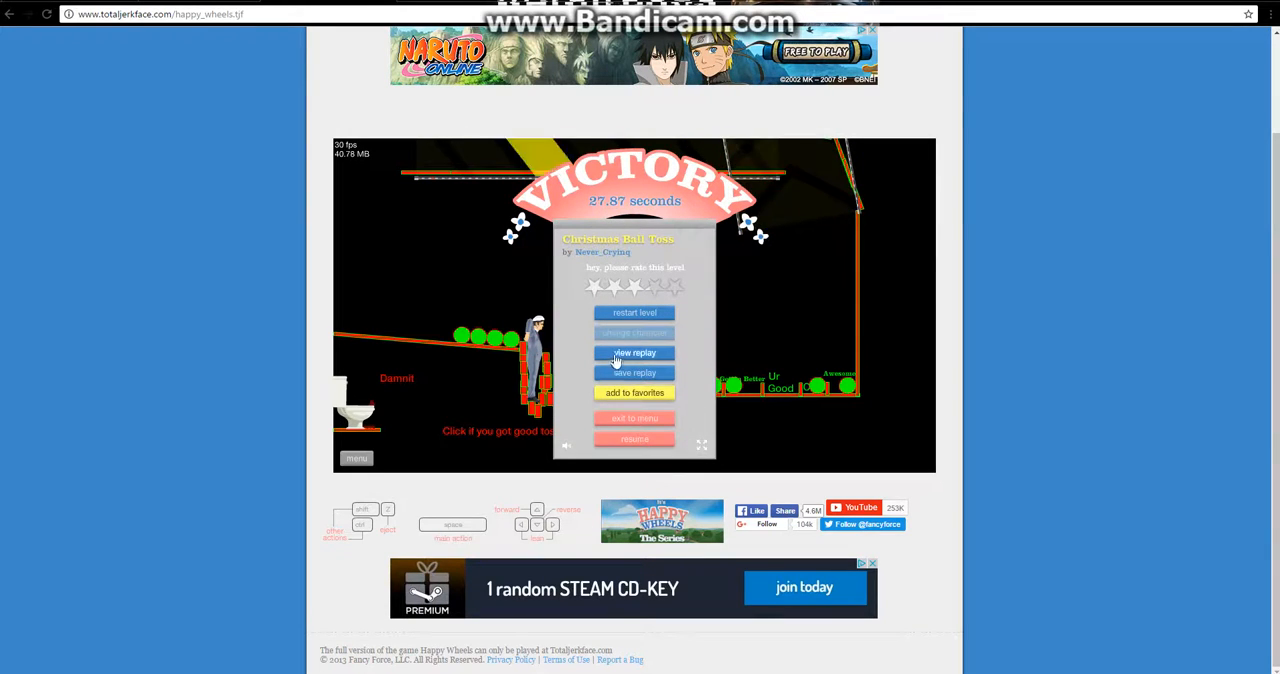
Step: Return to the list, start Christmas Pogo Jump and win it in 40.47 seconds
left_click(634, 418)
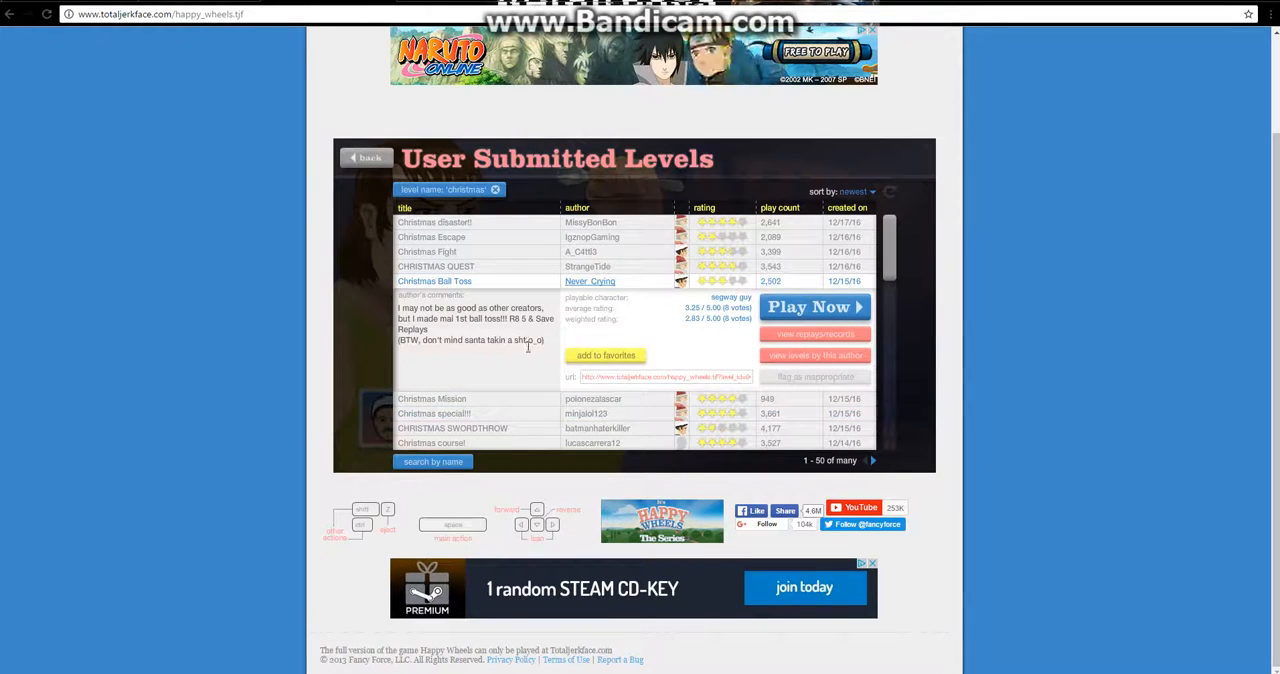
scroll("down", 3)
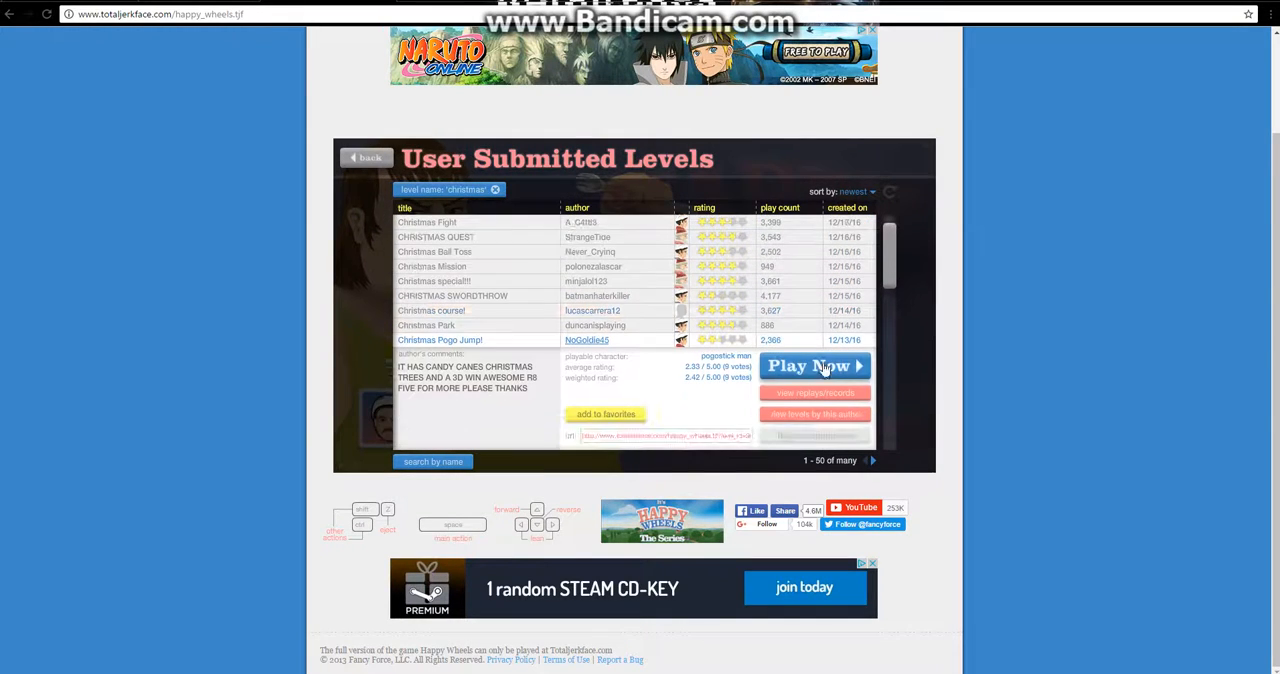
left_click(810, 366)
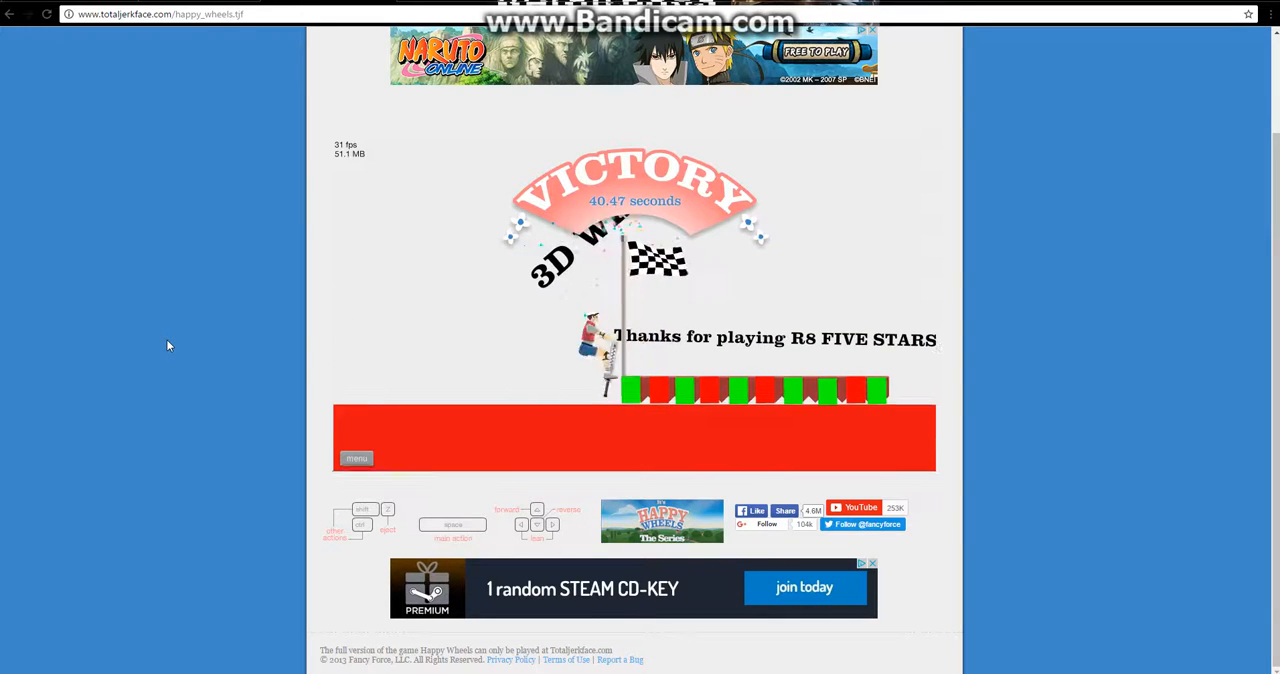
Step: Bring up the finished Pogo Jump level's menu and go back to the Christmas results
left_click(356, 458)
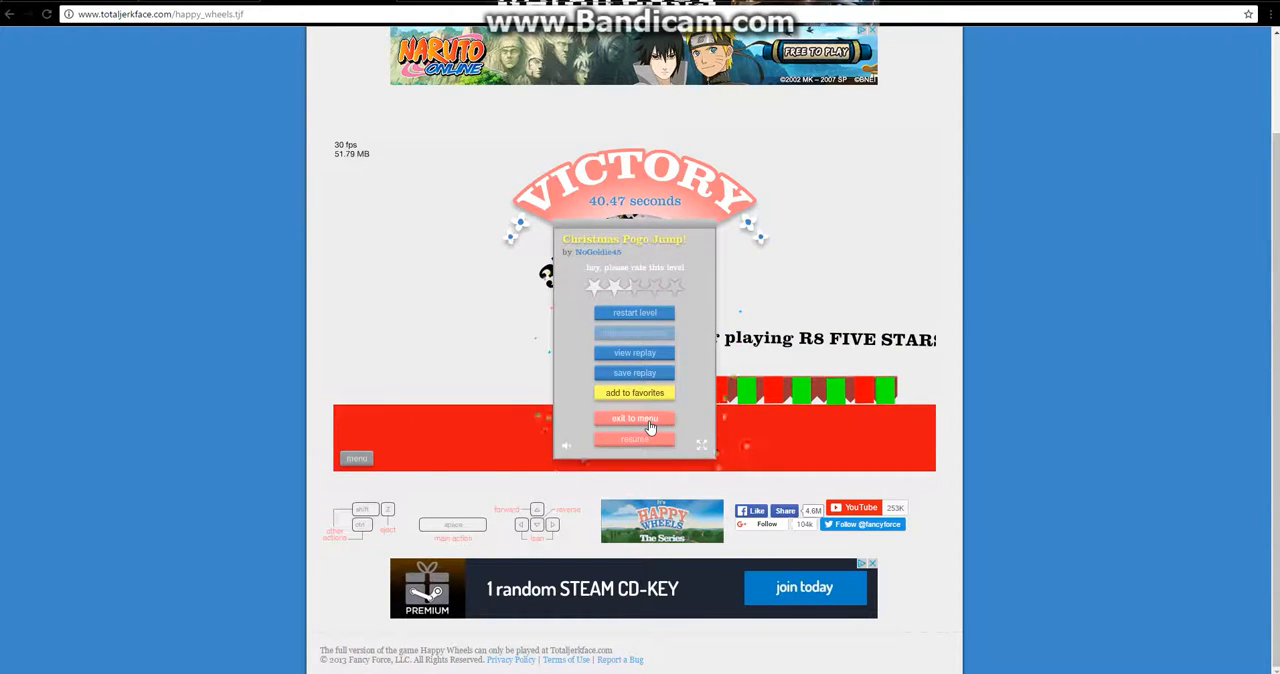
left_click(634, 418)
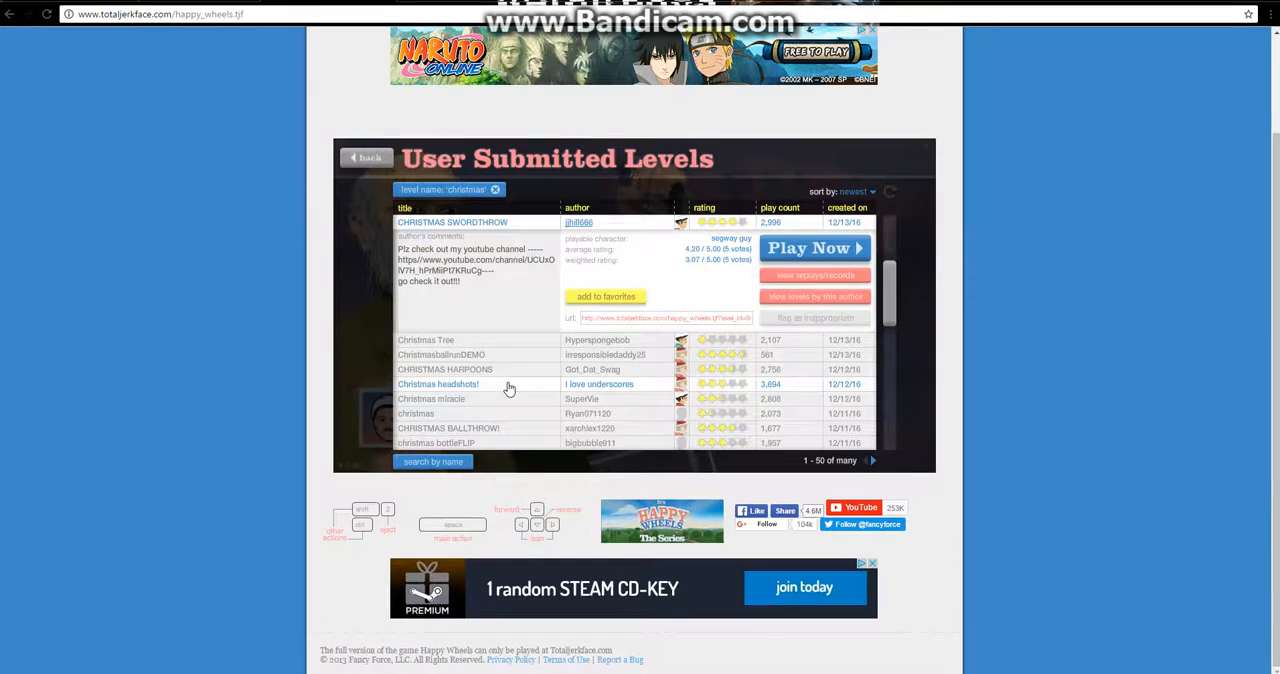
Step: Start christmas bottleFLIP, choose a character and play the level through
scroll("down", 3)
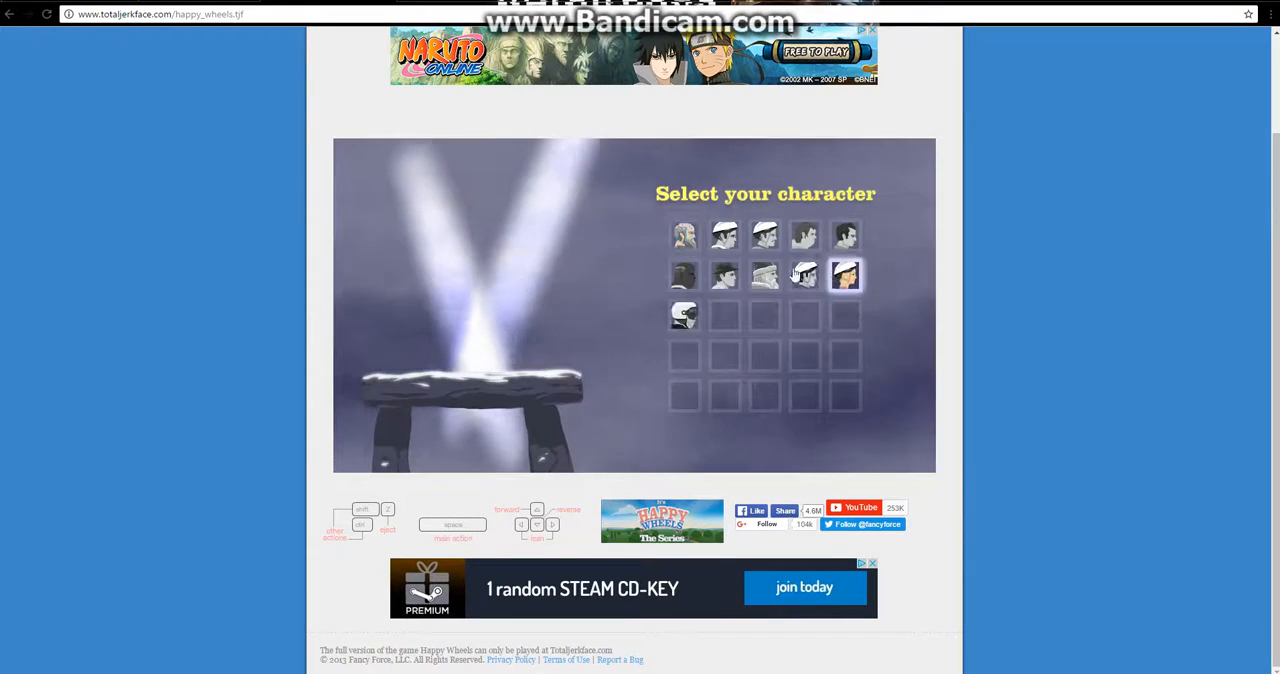
left_click(844, 276)
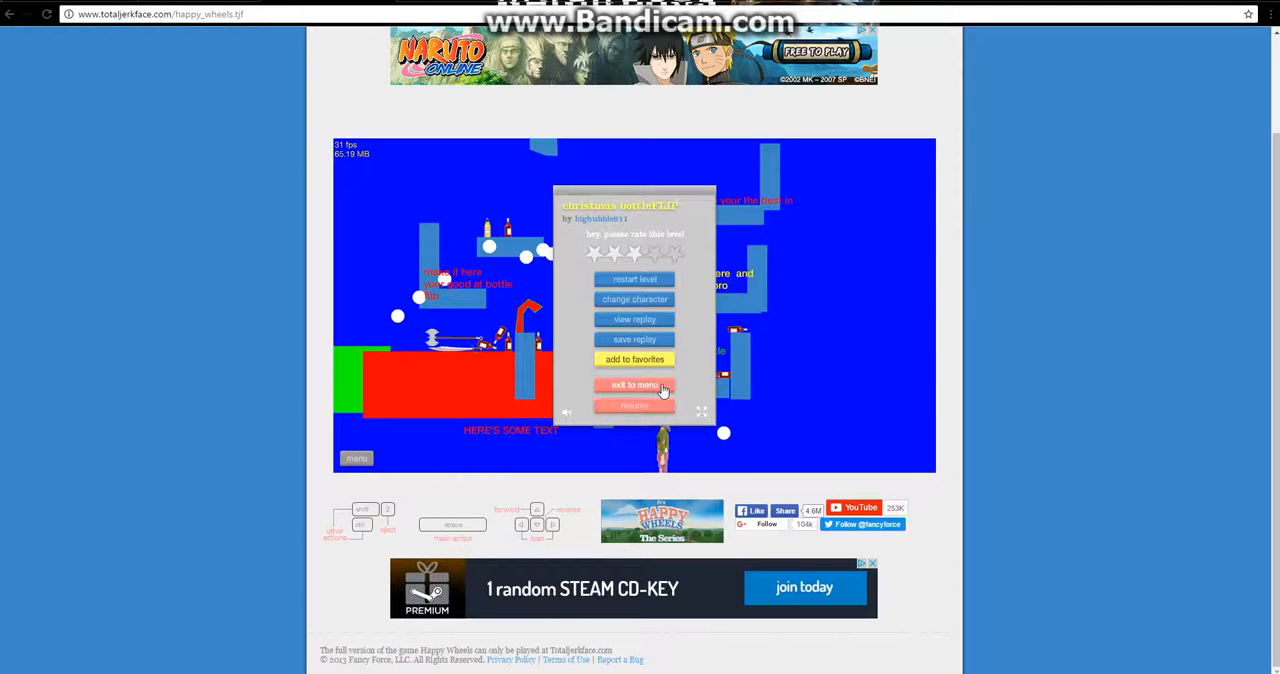
Step: Leave the bottle flip level via Main Menu, landing on the CHRISTMAS BOTTLE FLIP details in the list
left_click(634, 404)
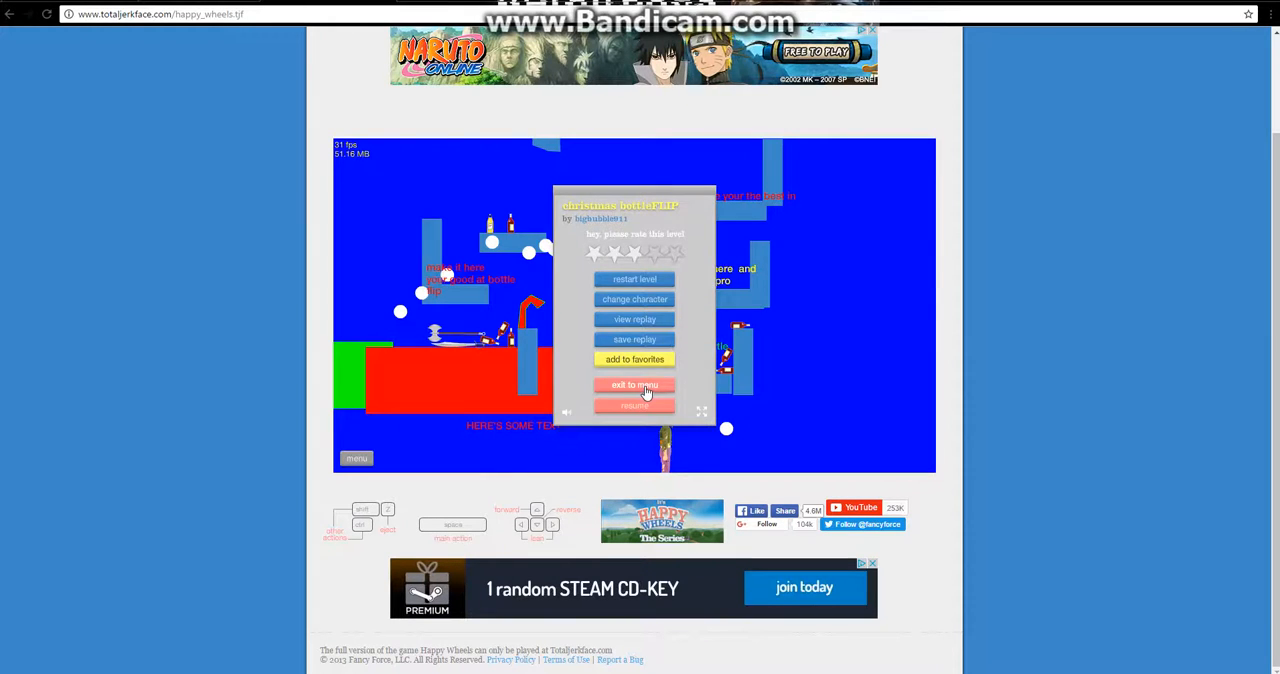
left_click(634, 384)
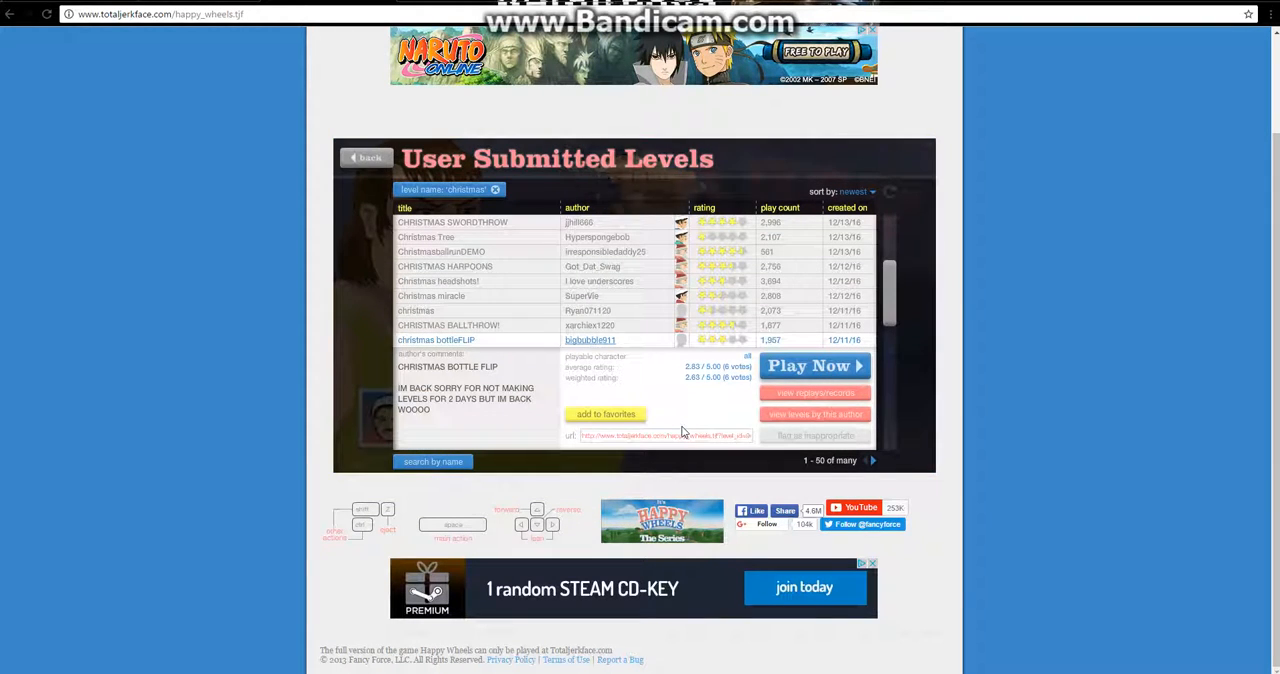